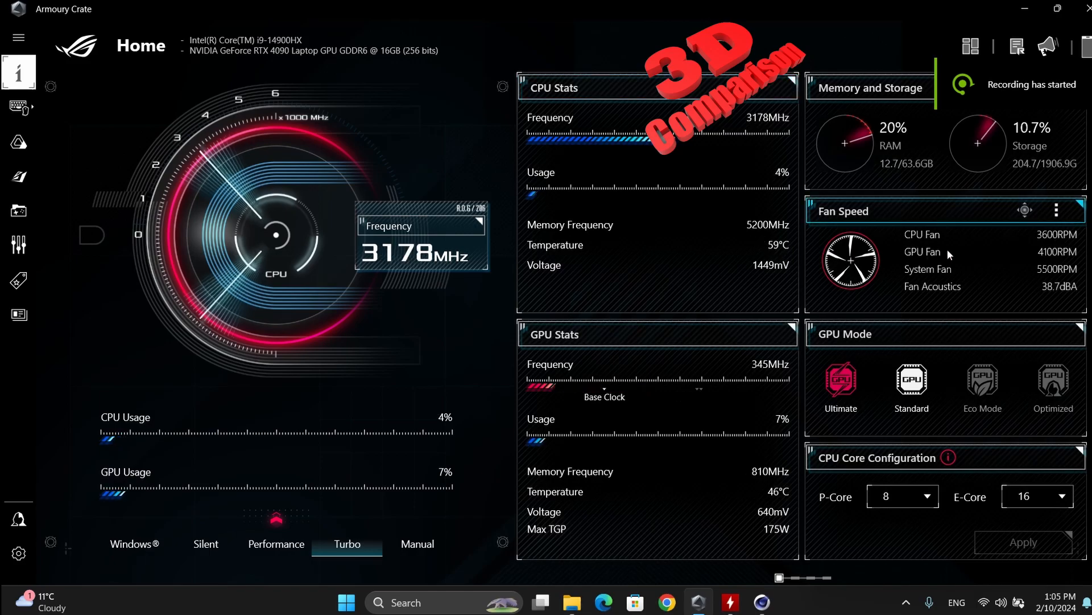
Set Armoury Crate's GPU mode to Ultimate, then switch to Cinebench 2024
{"action": "left_click", "coordinate": [841, 380]}
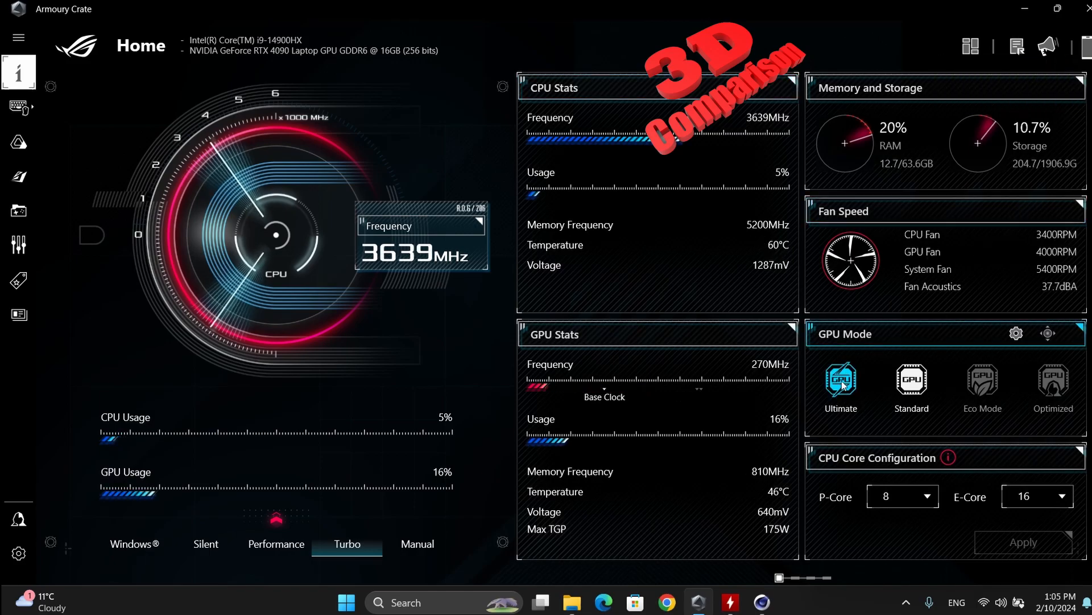
{"action": "left_click", "coordinate": [841, 381]}
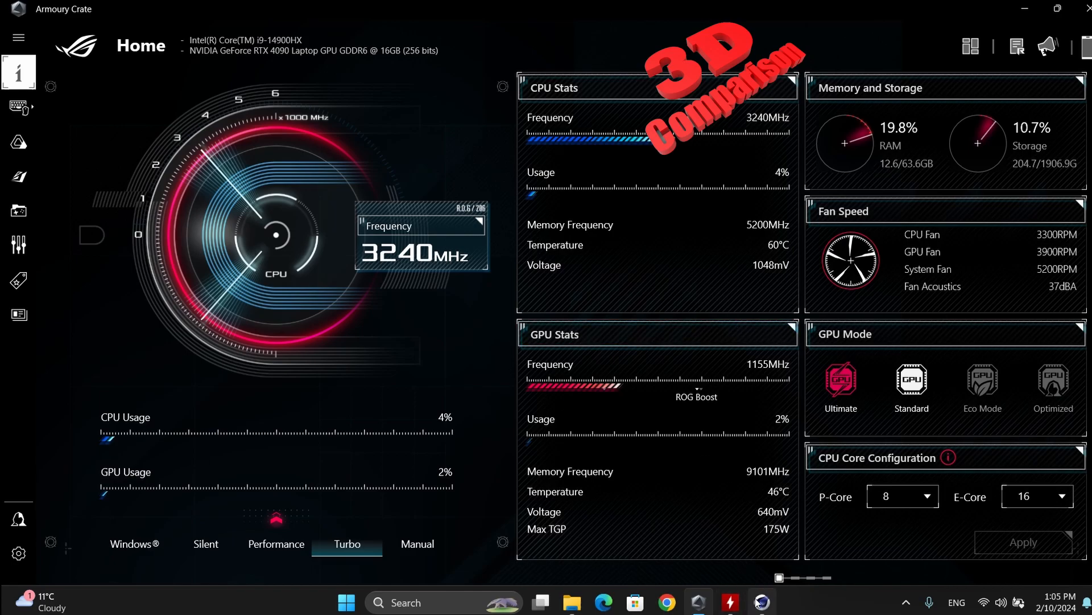
{"action": "left_click", "coordinate": [761, 602]}
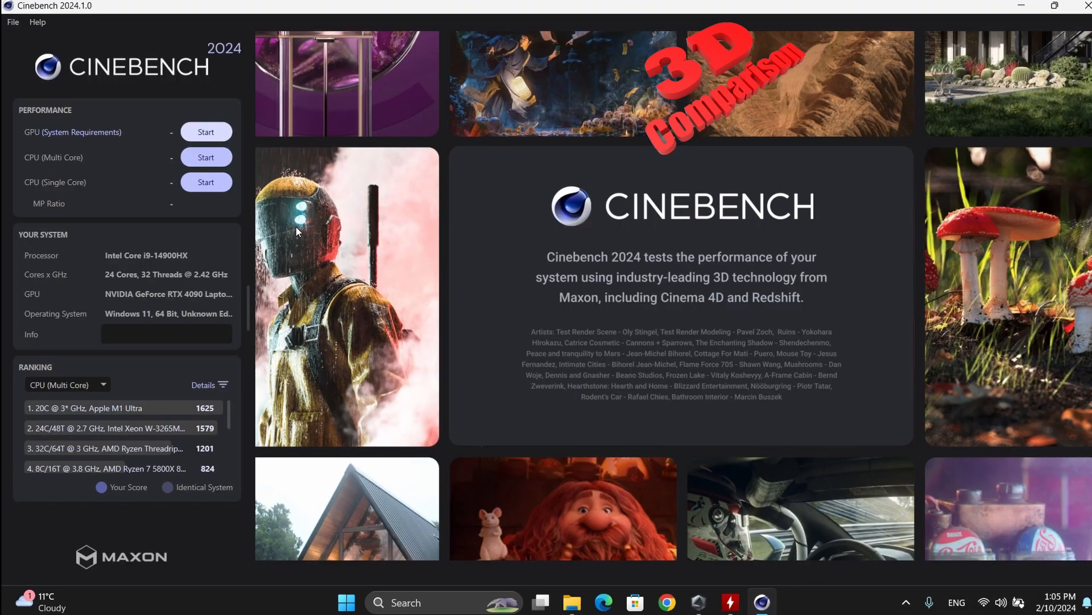
Run the GPU benchmark, scoring 22,764 pts on the RTX 4090 Laptop GPU
{"action": "left_click", "coordinate": [205, 131]}
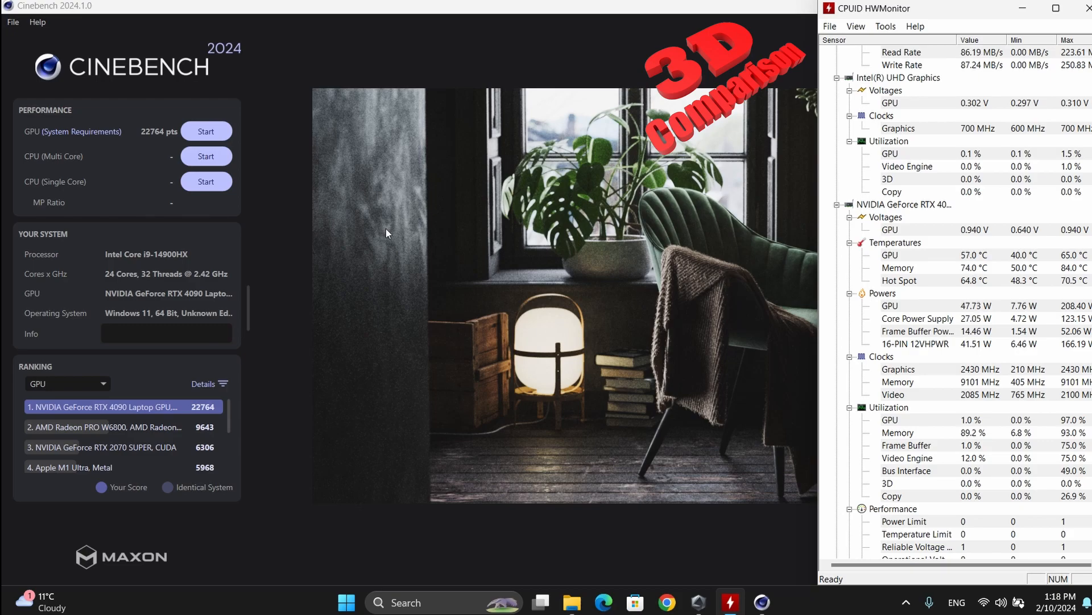
{"action": "mouse_move", "coordinate": [206, 155]}
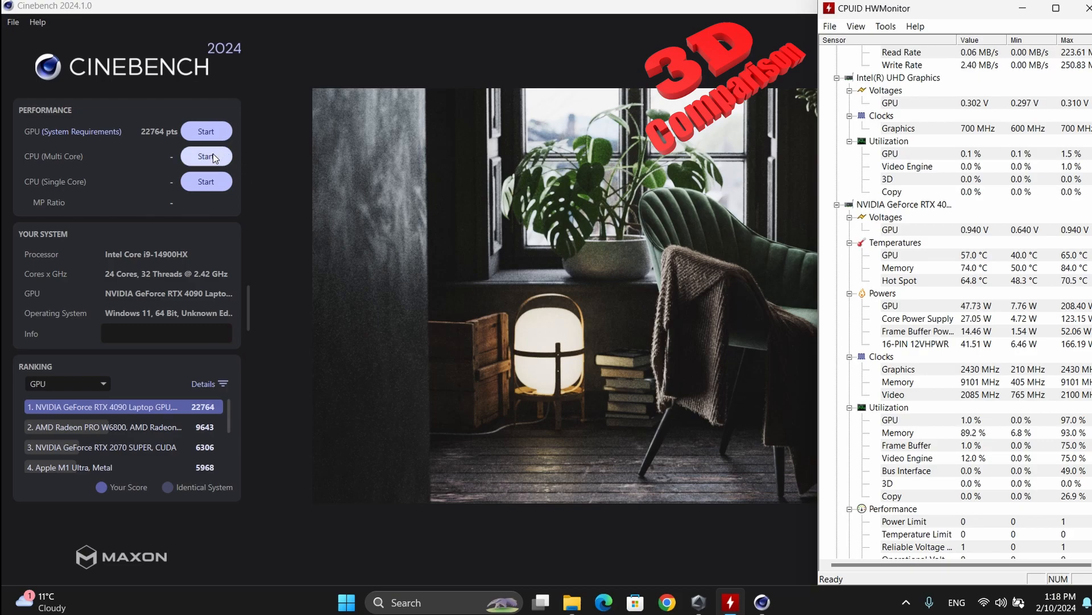
Run the CPU (Multi Core) benchmark, scoring 1,671 pts
{"action": "left_click", "coordinate": [205, 156]}
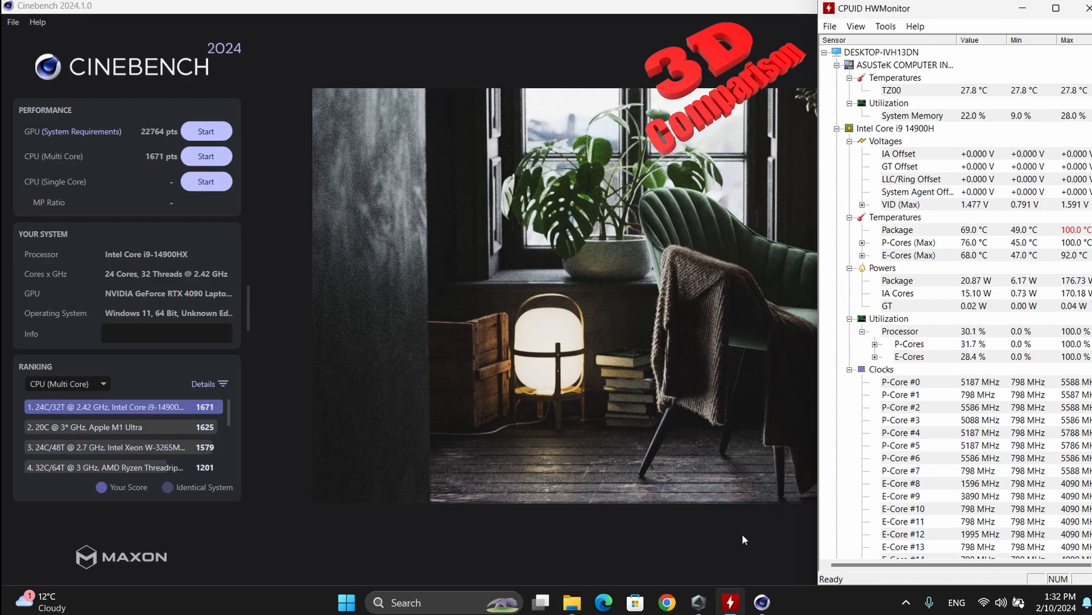
{"action": "mouse_move", "coordinate": [217, 432]}
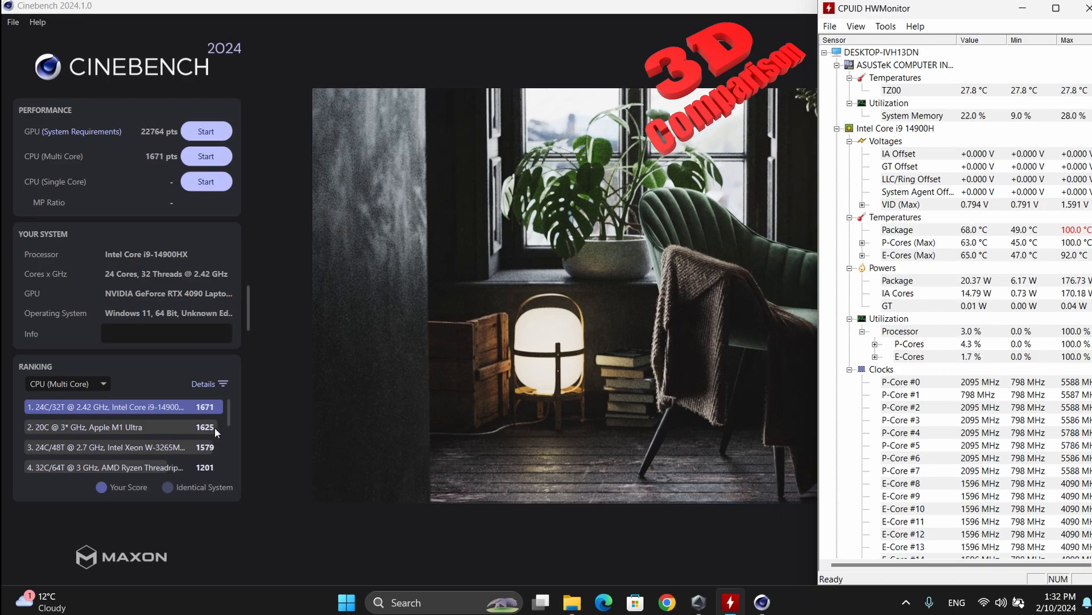
Run the CPU (Single Core) benchmark, scoring 121 pts with a 13.82x MP ratio
{"action": "left_click", "coordinate": [205, 181]}
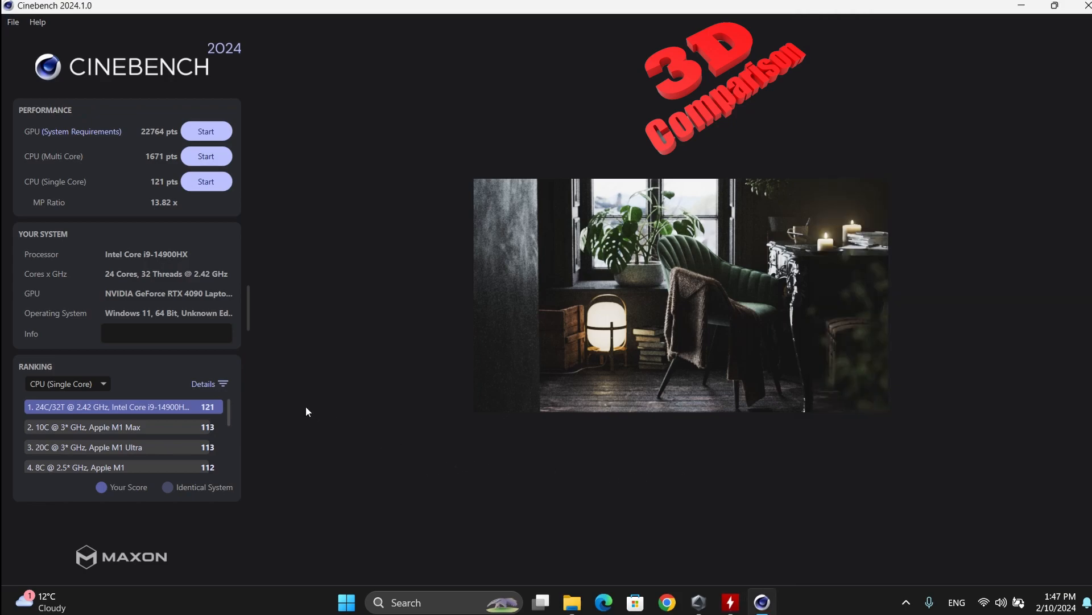
Switch the Ranking view through GPU, CPU (Multi Core) and MP Ratio comparisons
{"action": "left_click", "coordinate": [66, 383]}
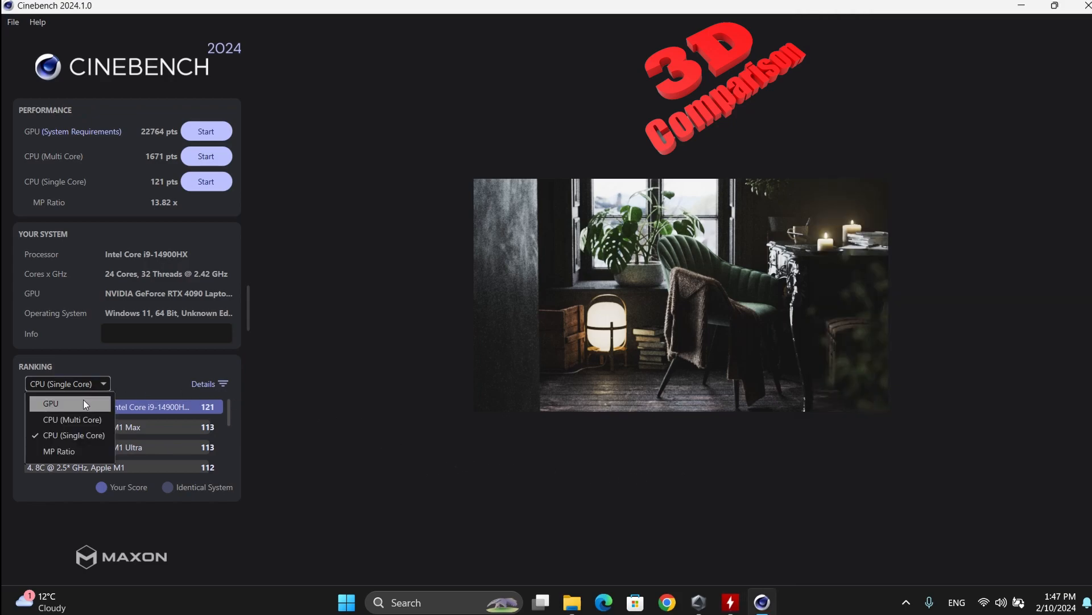
{"action": "left_click", "coordinate": [49, 403]}
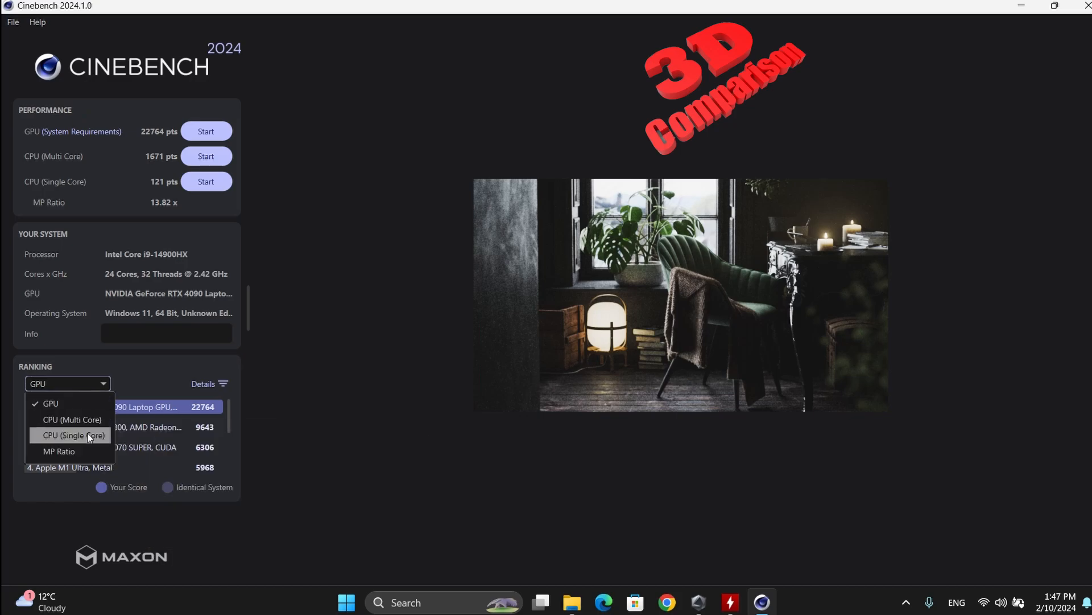
{"action": "left_click", "coordinate": [72, 419]}
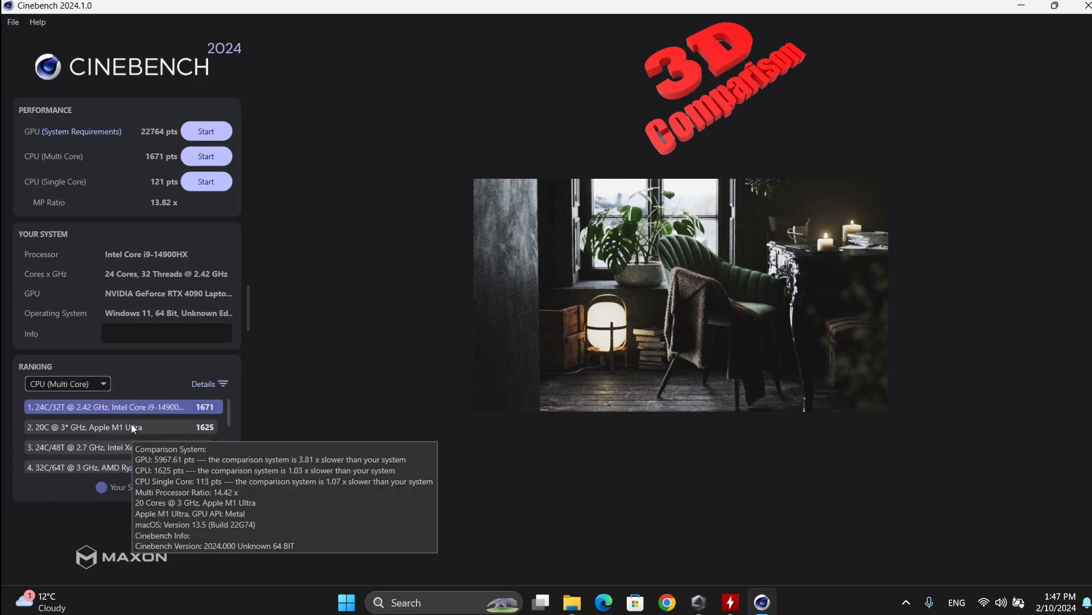
{"action": "mouse_move", "coordinate": [144, 449]}
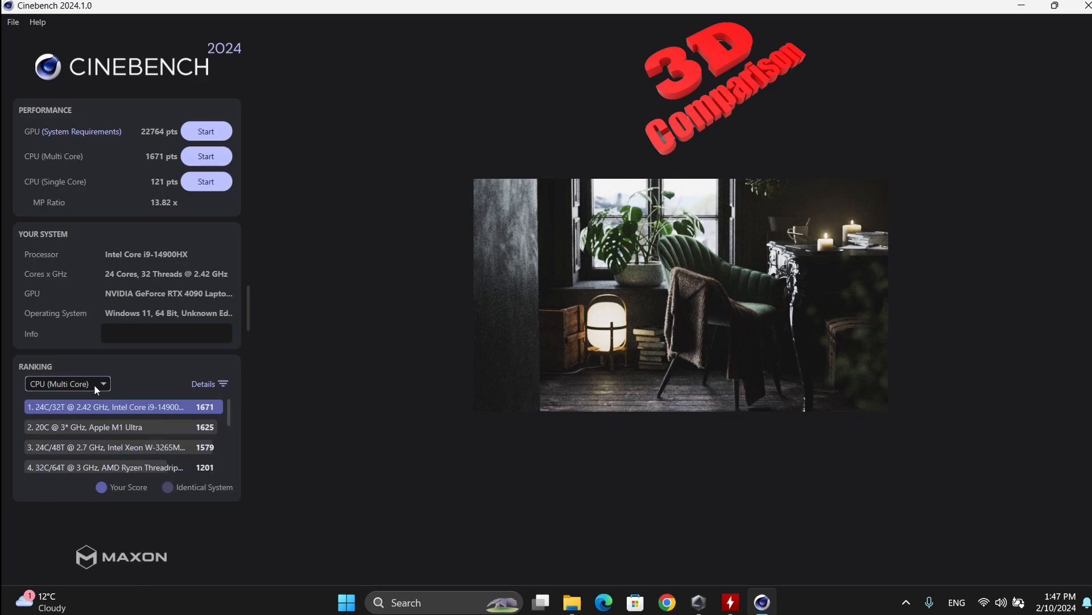
{"action": "left_click", "coordinate": [66, 383]}
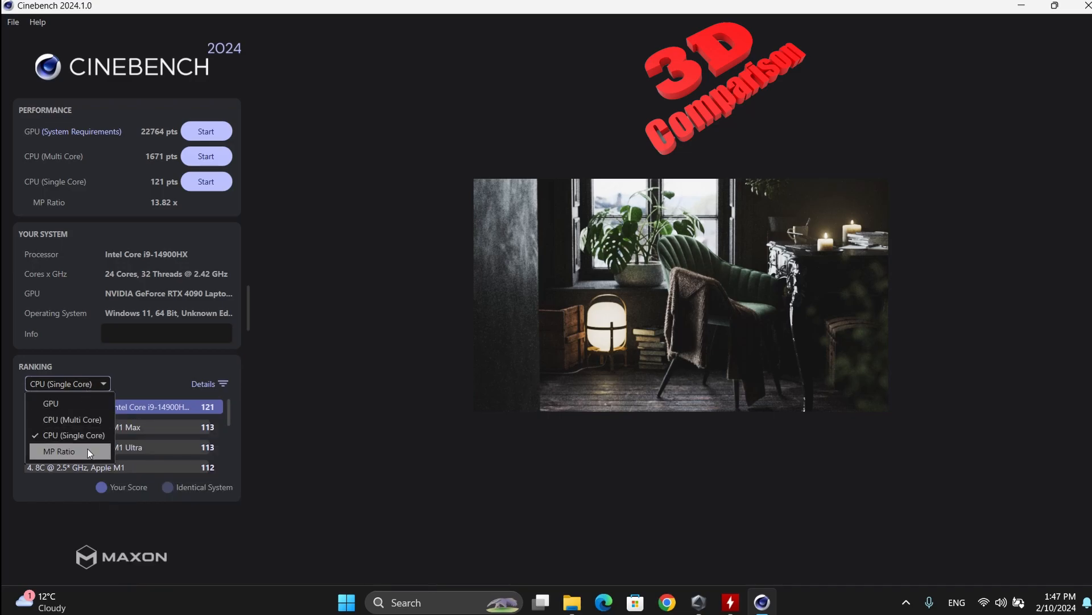
{"action": "left_click", "coordinate": [59, 451]}
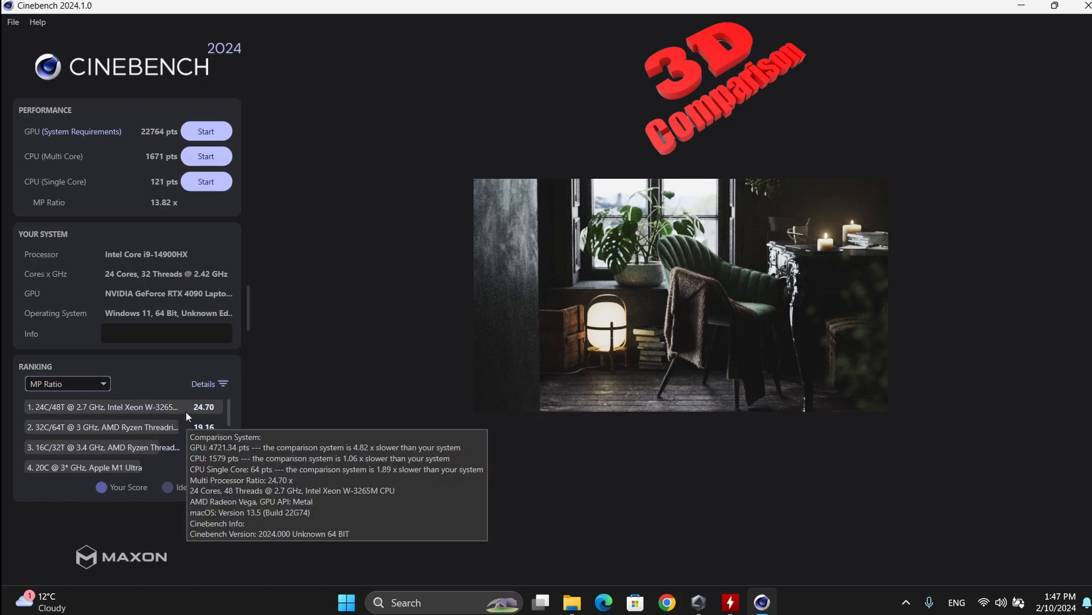